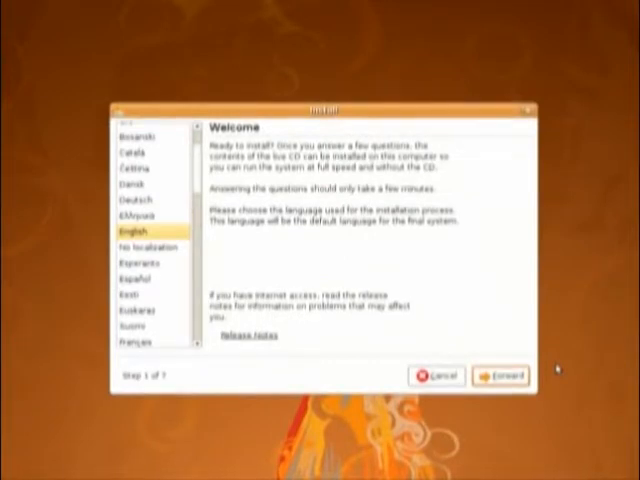
- Keep English as the installation language and choose a location on the map
{"action": "left_click", "coordinate": [502, 376]}
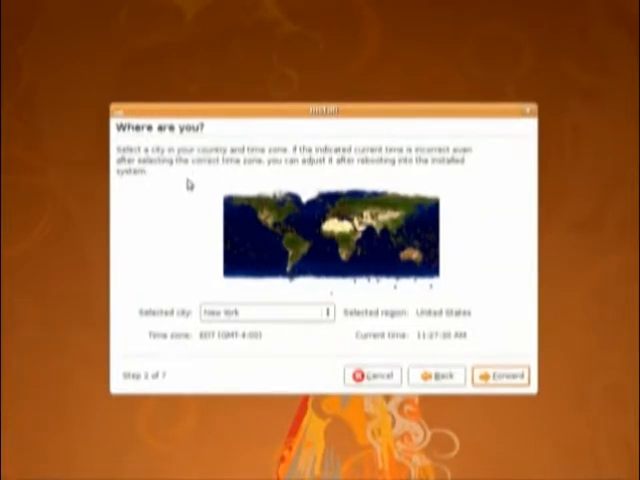
{"action": "mouse_move", "coordinate": [230, 120]}
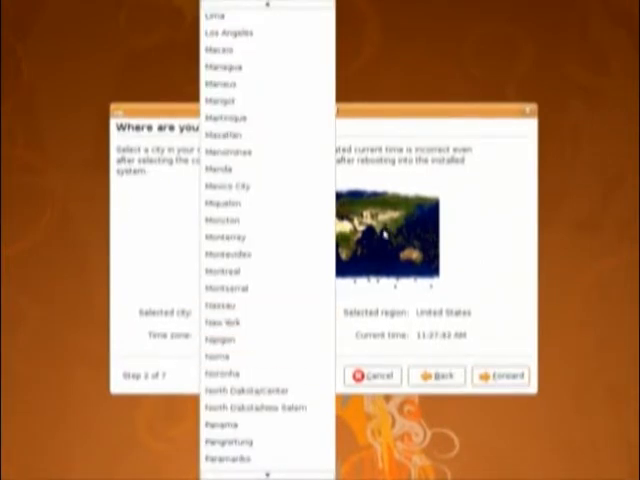
{"action": "left_click", "coordinate": [230, 321]}
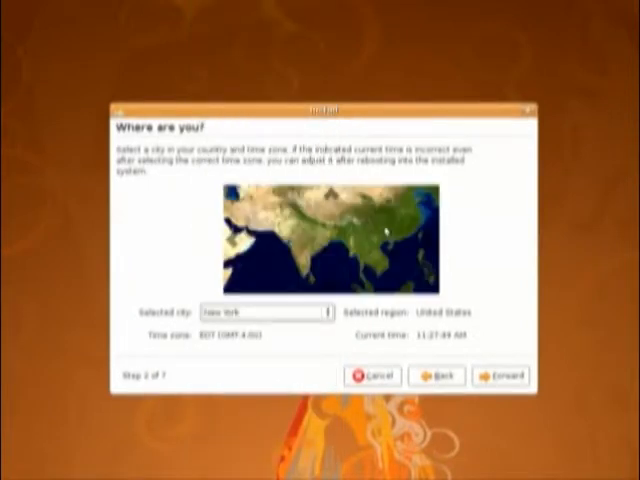
{"action": "left_click", "coordinate": [330, 235]}
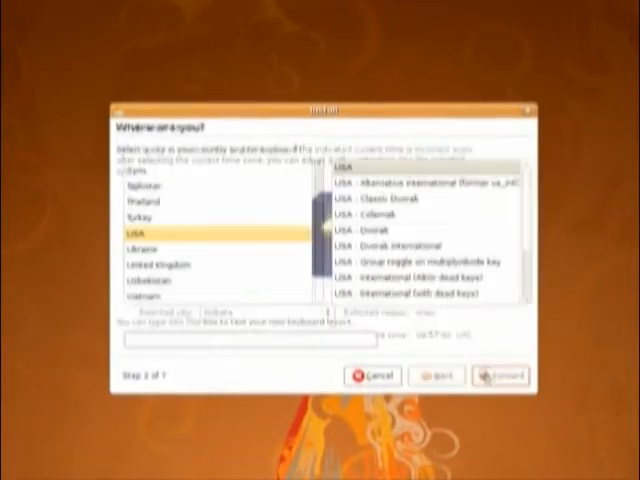
- Accept the USA keyboard layout and continue to disk preparation
{"action": "left_click", "coordinate": [500, 376]}
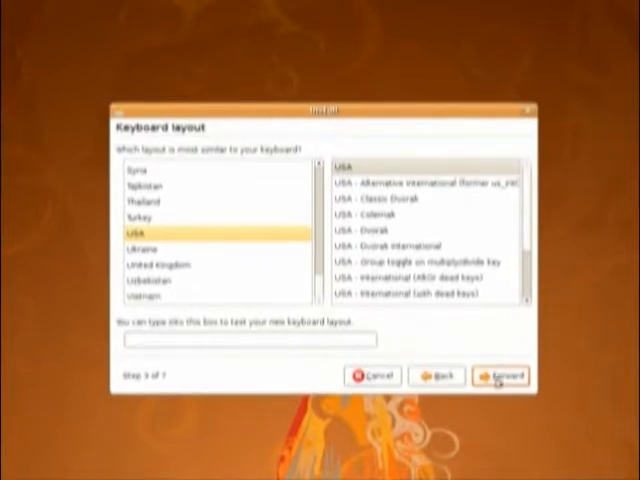
{"action": "left_click", "coordinate": [500, 376]}
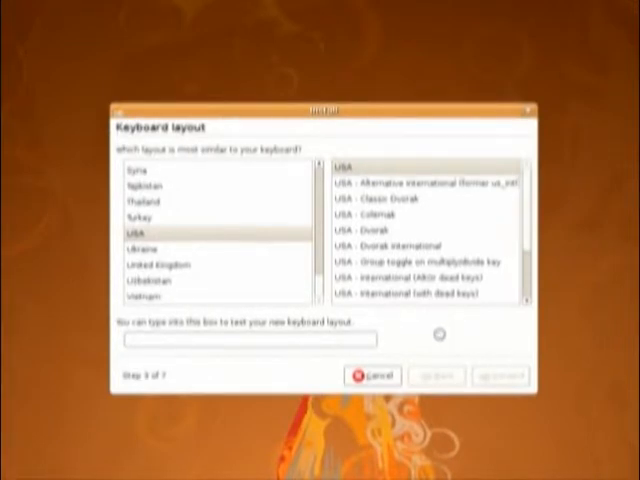
- On Prepare disk space, choose Manual partitioning instead of guided resize
{"action": "left_click", "coordinate": [498, 375]}
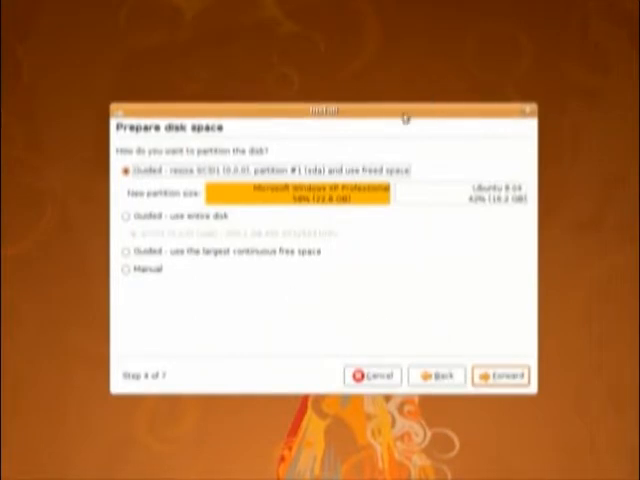
{"action": "mouse_move", "coordinate": [403, 218]}
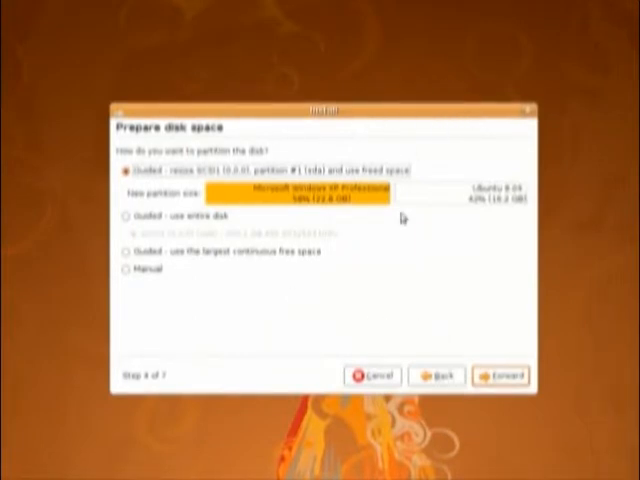
{"action": "mouse_move", "coordinate": [117, 285]}
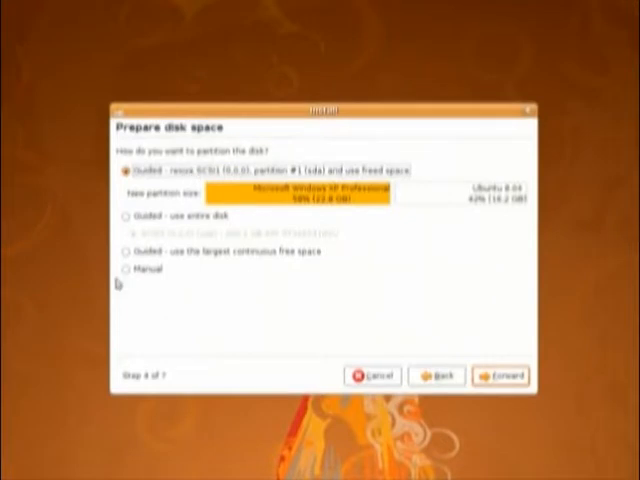
{"action": "mouse_move", "coordinate": [240, 258]}
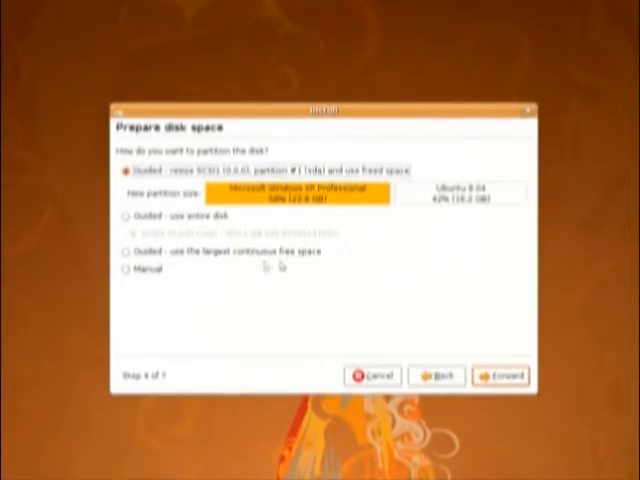
{"action": "mouse_move", "coordinate": [175, 210]}
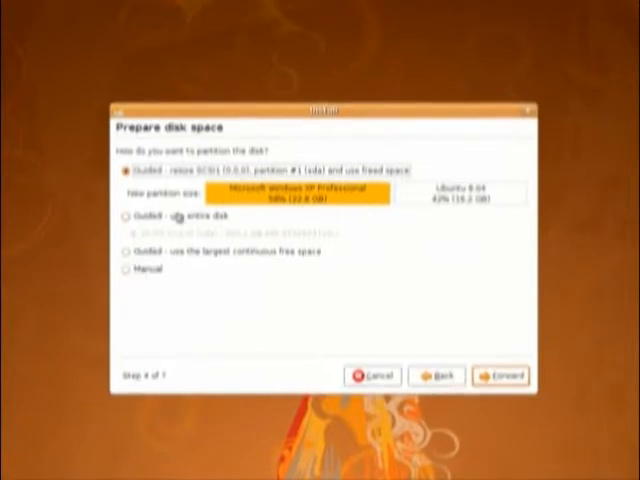
{"action": "mouse_move", "coordinate": [135, 275]}
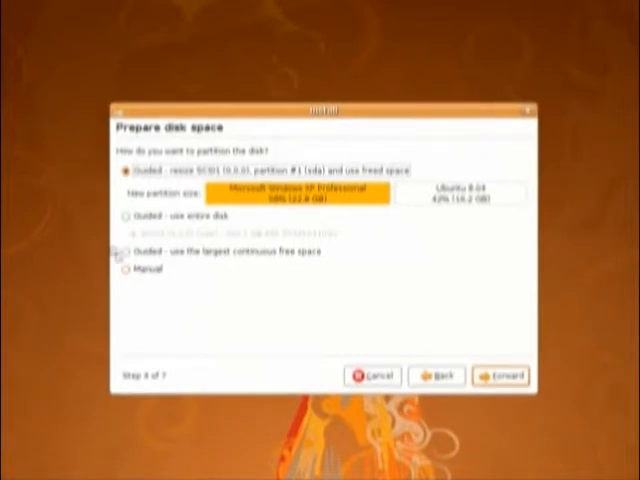
{"action": "left_click", "coordinate": [126, 269]}
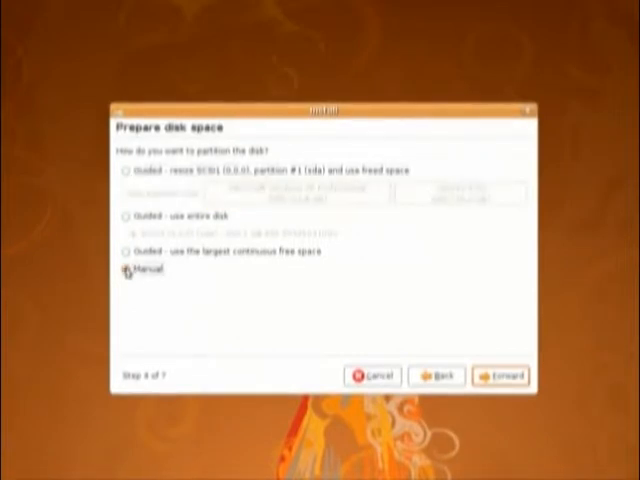
- Continue to the partition table listing the NTFS partition and free space
{"action": "left_click", "coordinate": [124, 170]}
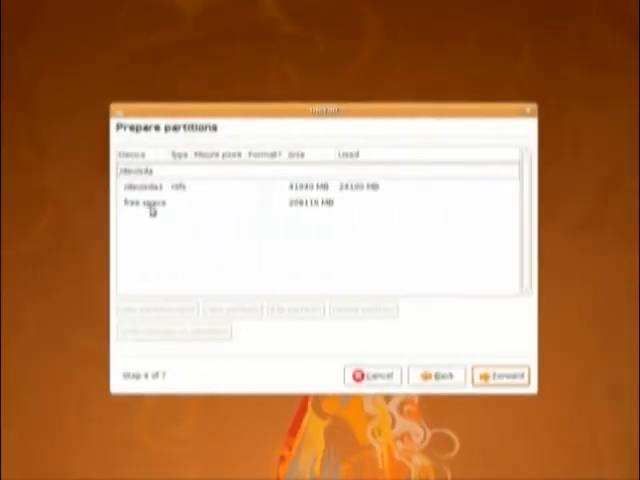
- Create a 50001 MB ext3 partition mounted at / in the free space
{"action": "left_click", "coordinate": [150, 208]}
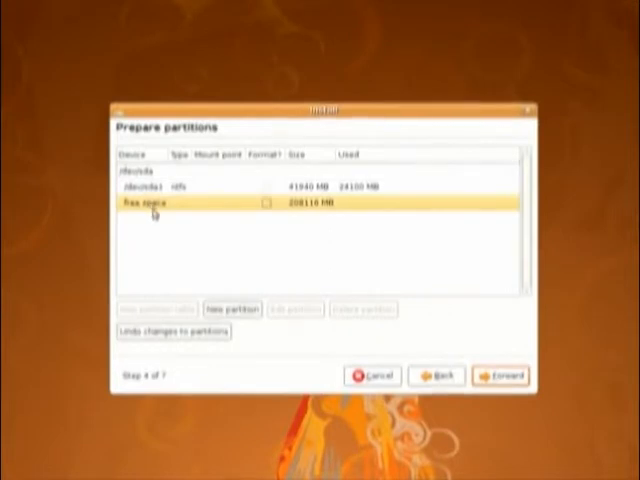
{"action": "mouse_move", "coordinate": [195, 448]}
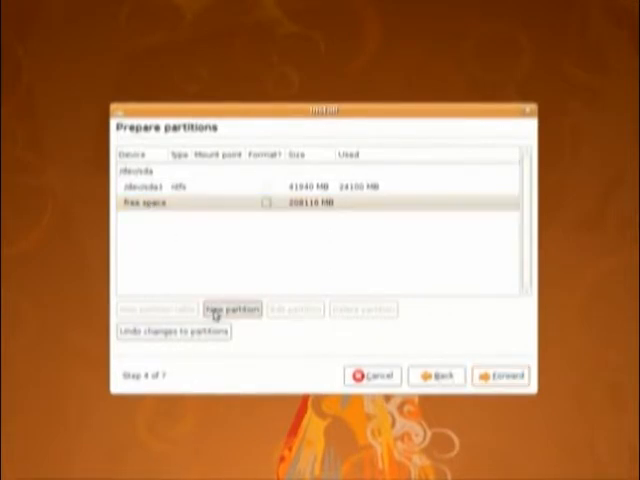
{"action": "left_click", "coordinate": [232, 308]}
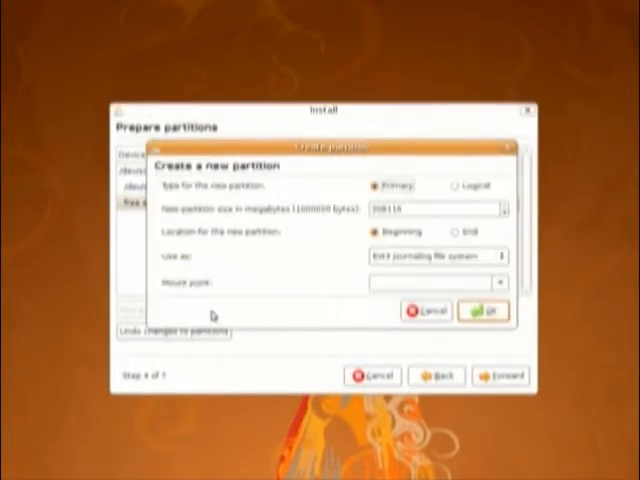
{"action": "mouse_move", "coordinate": [190, 185]}
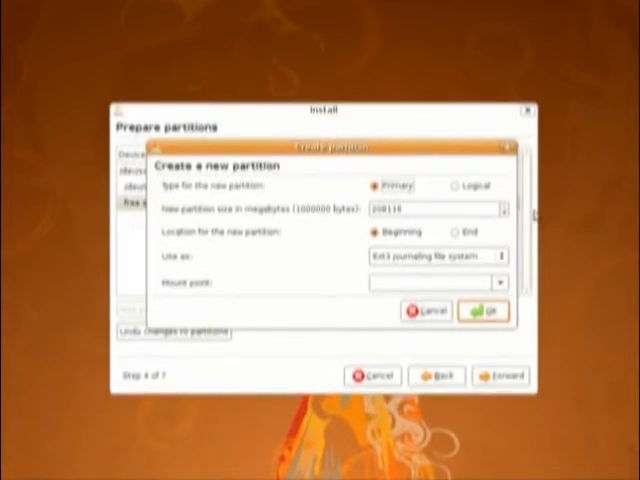
{"action": "left_click", "coordinate": [483, 311]}
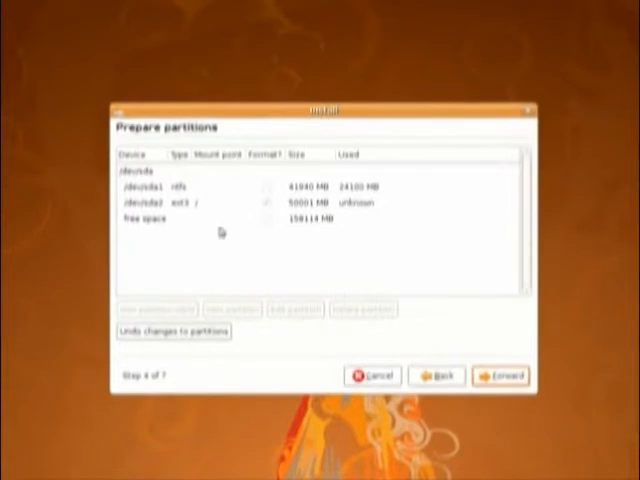
{"action": "mouse_move", "coordinate": [205, 203]}
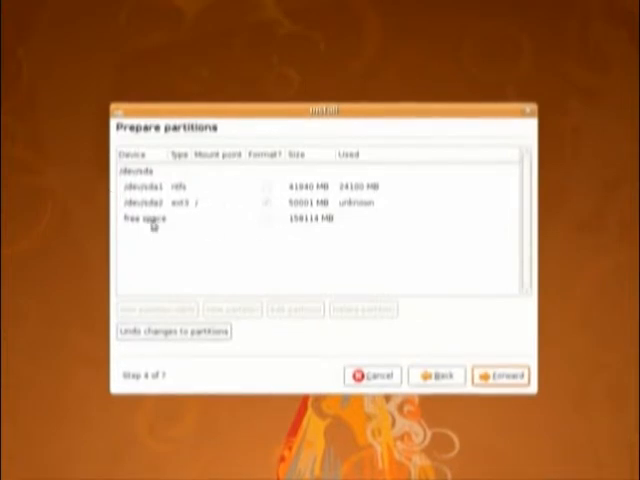
- Create a 3997 MB swap area partition in the remaining free space
{"action": "left_click", "coordinate": [150, 219]}
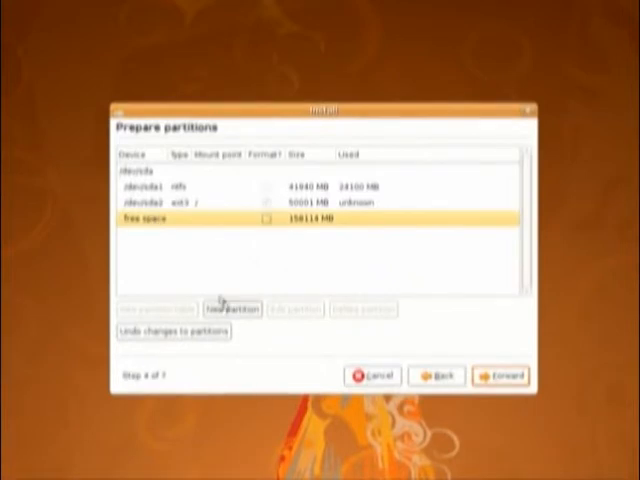
{"action": "left_click", "coordinate": [231, 307]}
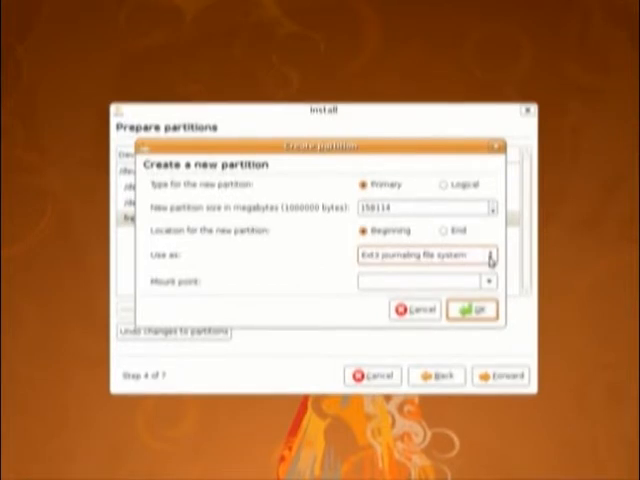
{"action": "left_click", "coordinate": [430, 258]}
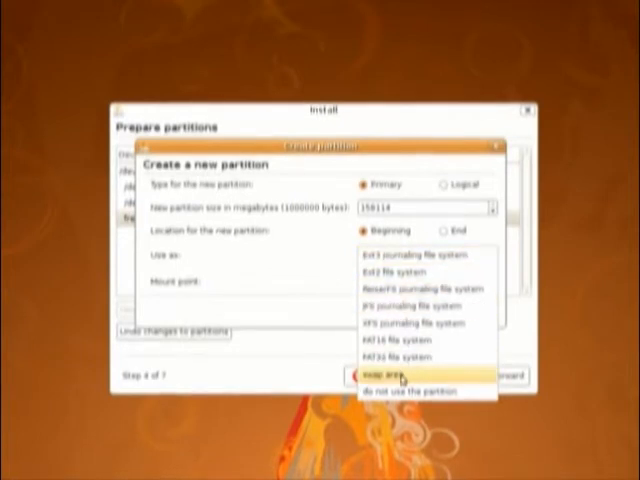
{"action": "left_click", "coordinate": [390, 379]}
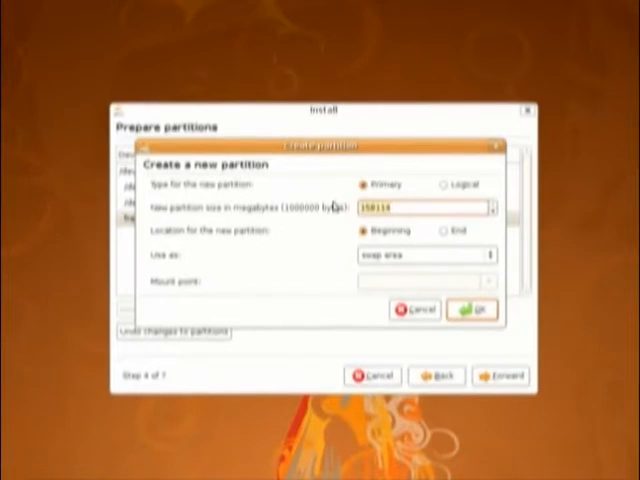
{"action": "left_click", "coordinate": [470, 309]}
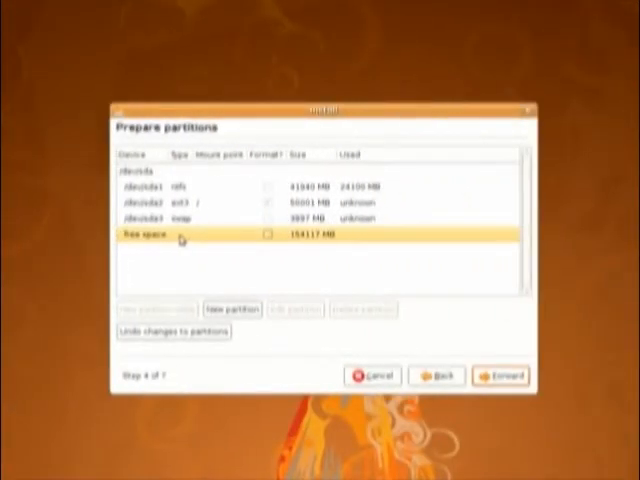
{"action": "mouse_move", "coordinate": [190, 219]}
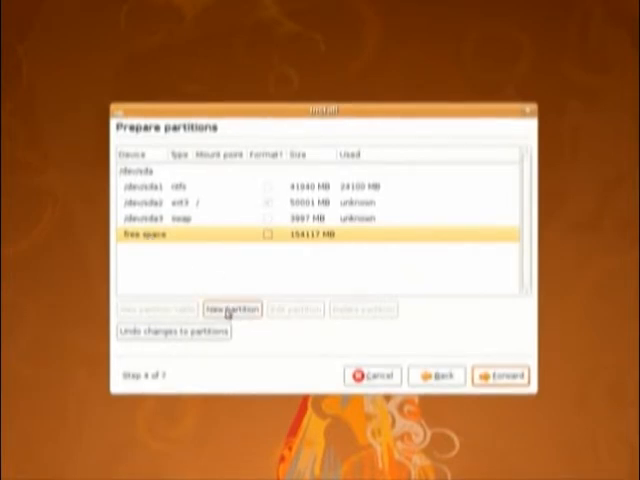
{"action": "left_click", "coordinate": [232, 308]}
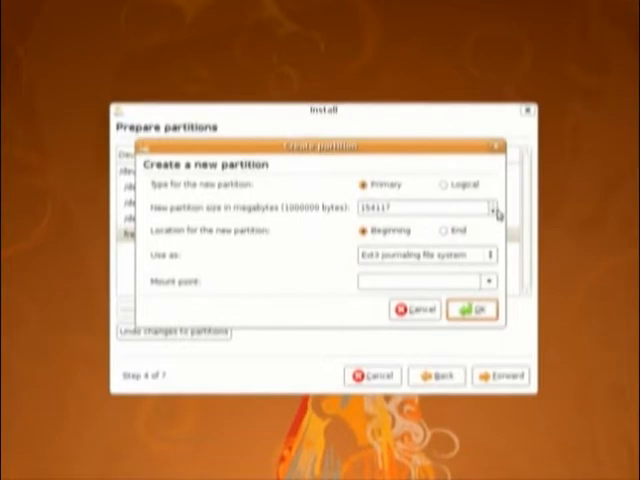
{"action": "mouse_move", "coordinate": [490, 282]}
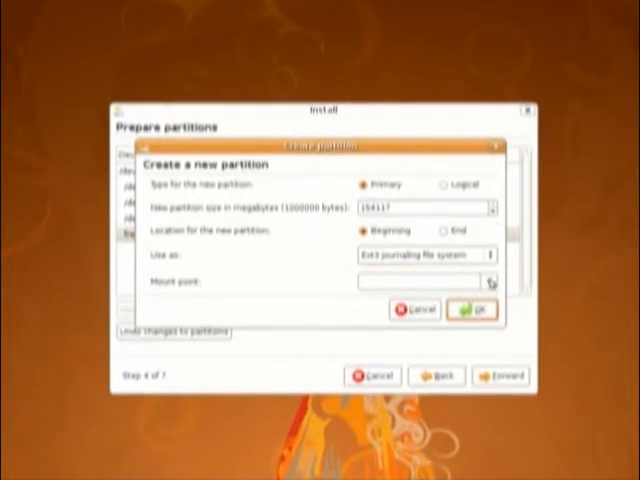
{"action": "left_click", "coordinate": [491, 281]}
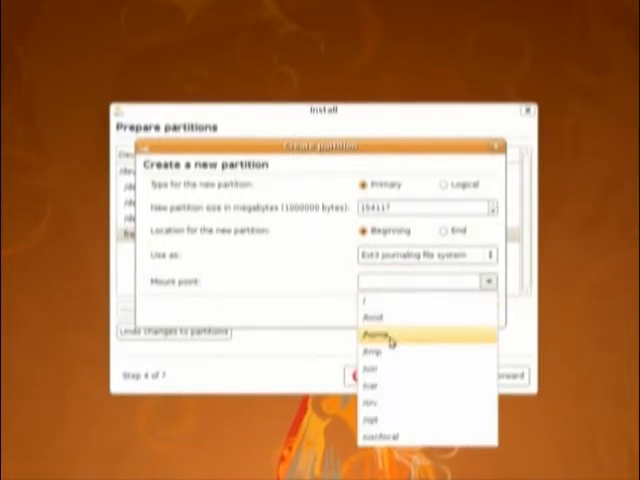
{"action": "left_click", "coordinate": [376, 338]}
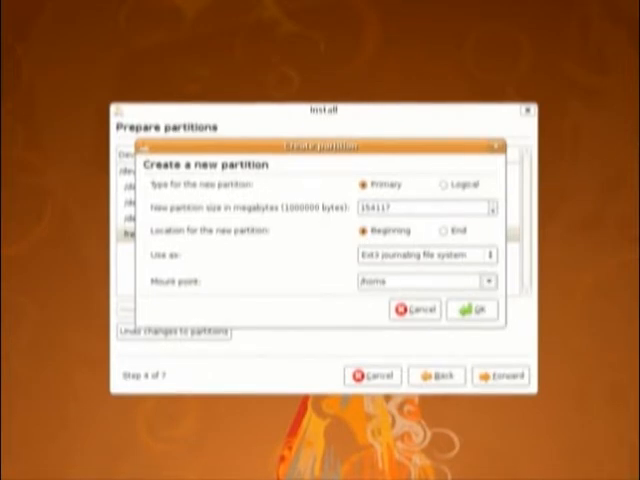
{"action": "left_click", "coordinate": [420, 208]}
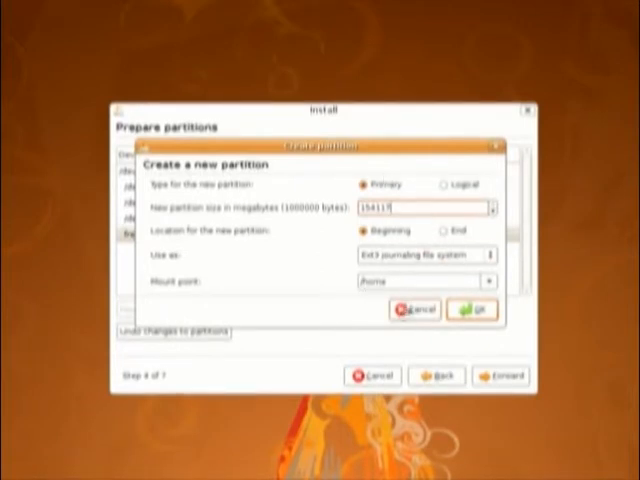
{"action": "left_click", "coordinate": [471, 309]}
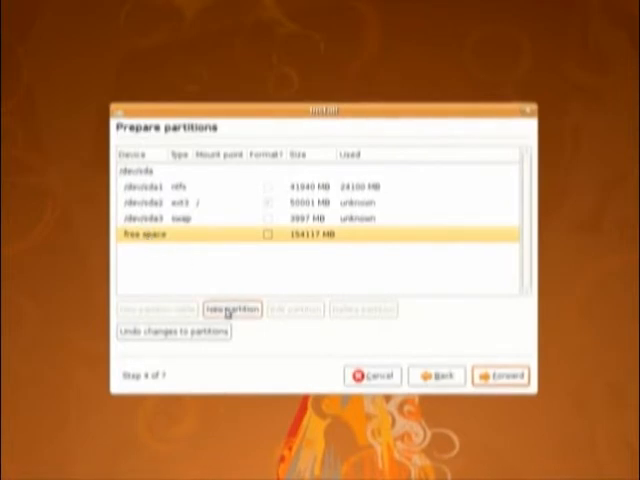
- Create a 154117 MB ext3 partition mounted at /home in the free space
{"action": "left_click", "coordinate": [231, 308]}
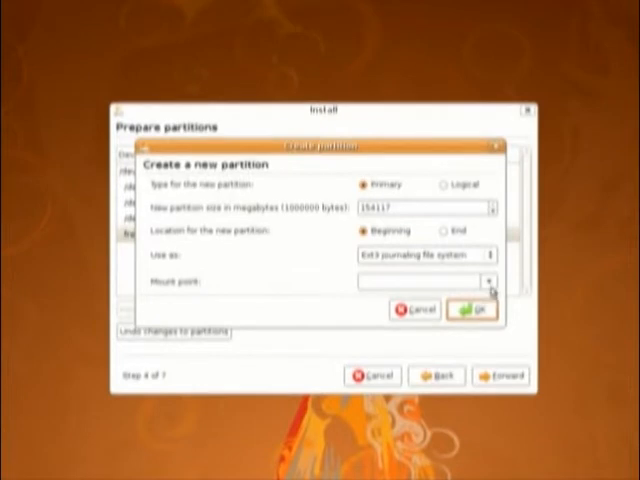
{"action": "left_click", "coordinate": [490, 281]}
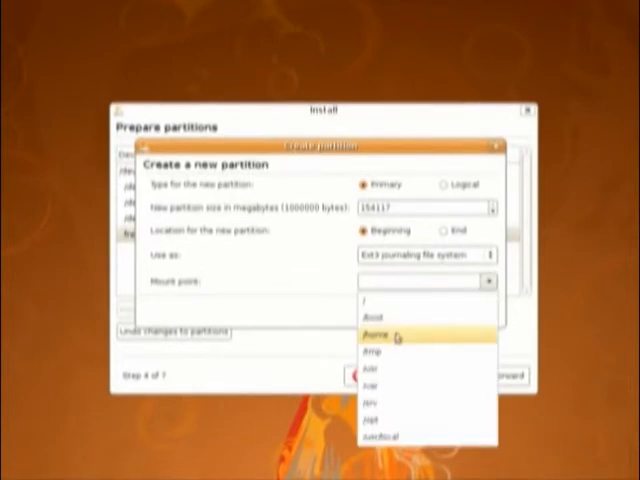
{"action": "left_click", "coordinate": [372, 332]}
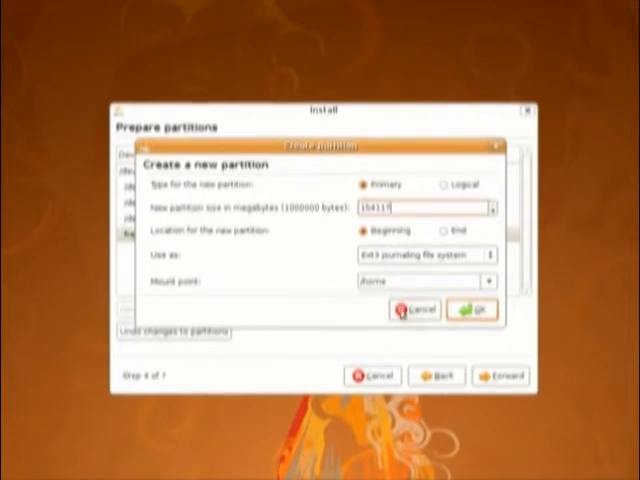
{"action": "left_click", "coordinate": [472, 309]}
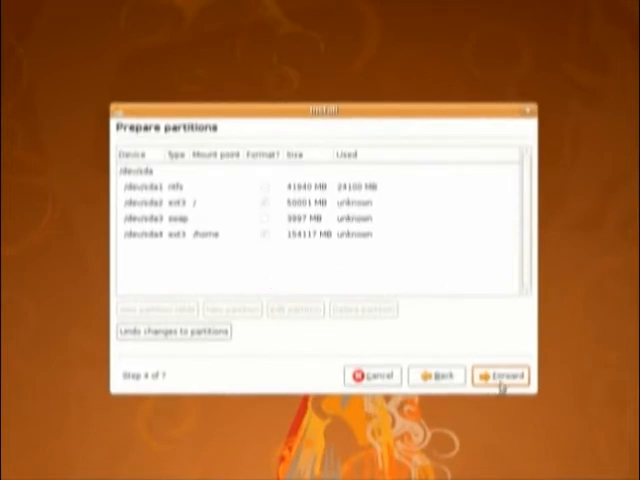
- Accept the root, swap and /home partition layout and continue
{"action": "left_click", "coordinate": [500, 376]}
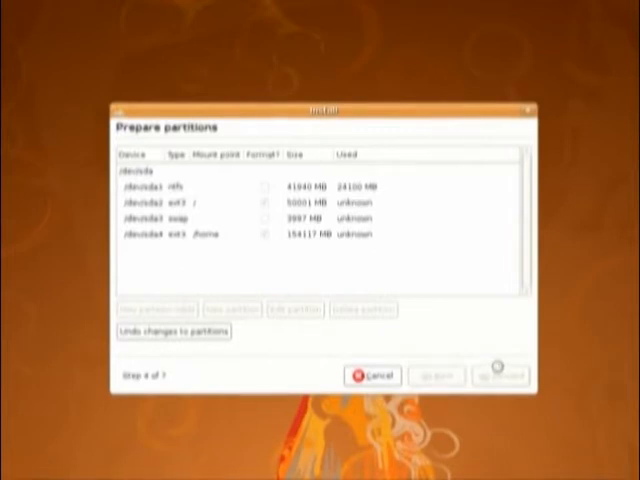
{"action": "left_click", "coordinate": [499, 376]}
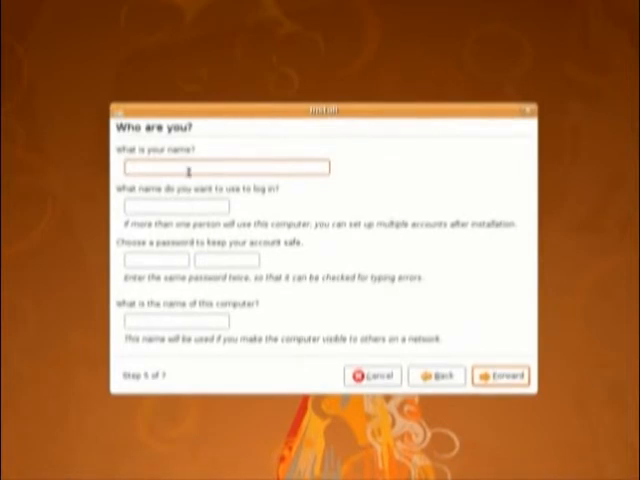
{"action": "mouse_move", "coordinate": [171, 185]}
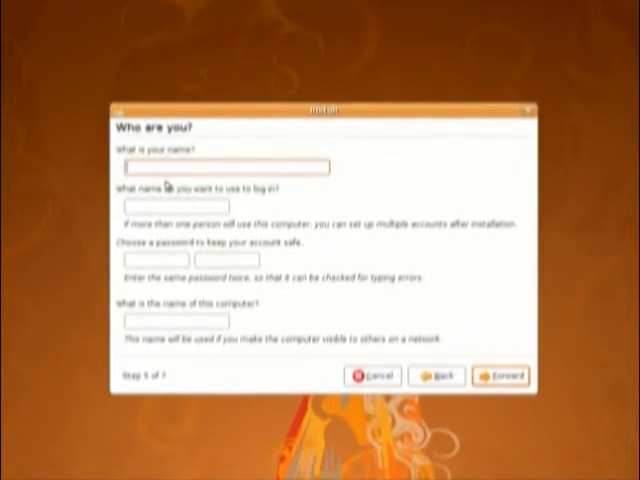
{"action": "mouse_move", "coordinate": [180, 188]}
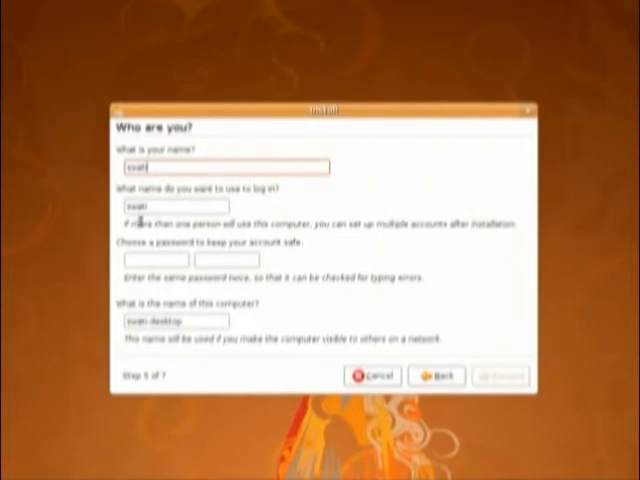
{"action": "mouse_move", "coordinate": [150, 262]}
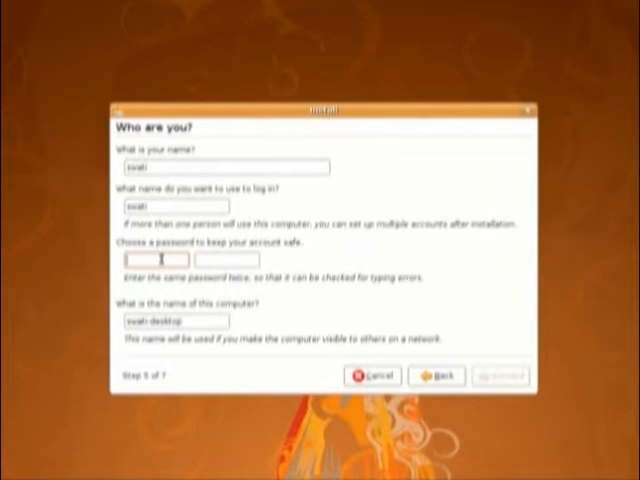
- Fill in name, login, password and computer name, then submit the account page
{"action": "type", "text": "password"}
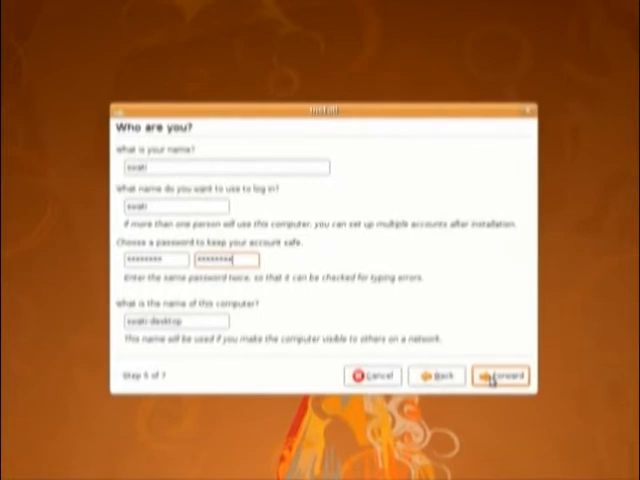
{"action": "left_click", "coordinate": [500, 375]}
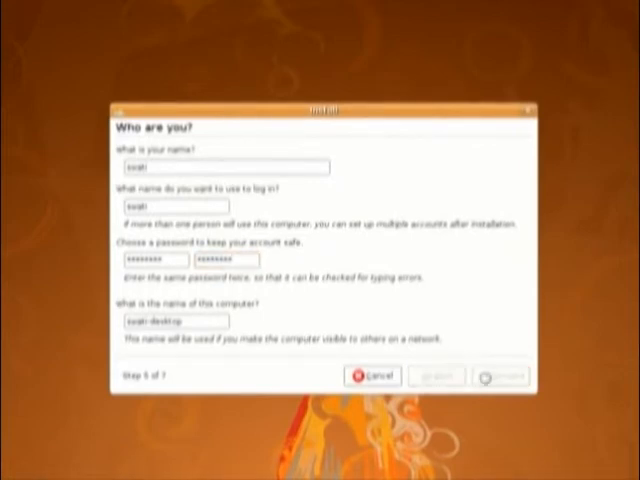
{"action": "left_click", "coordinate": [498, 375]}
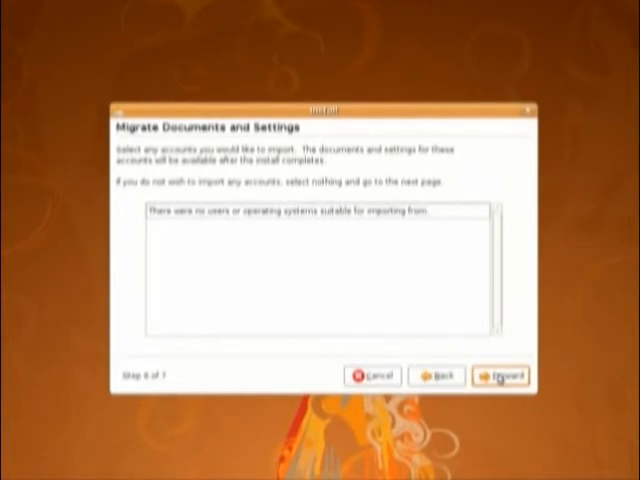
- Skip document migration with no accounts to import
{"action": "left_click", "coordinate": [500, 376]}
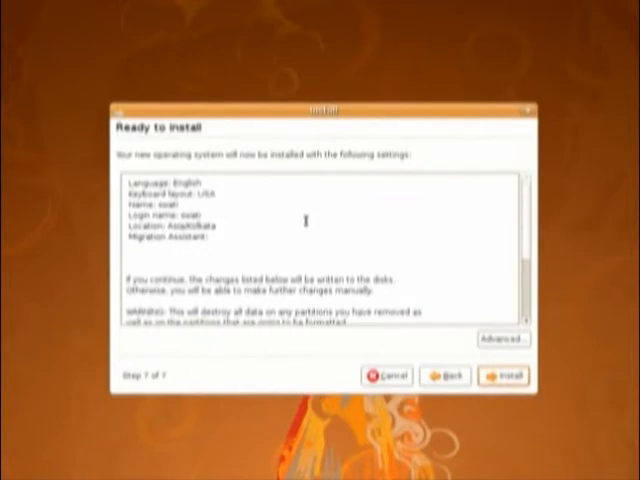
- Review the install summary with partitions #2, #3, #4 to format, and launch installation
{"action": "scroll", "scroll_direction": "down", "scroll_amount": 3}
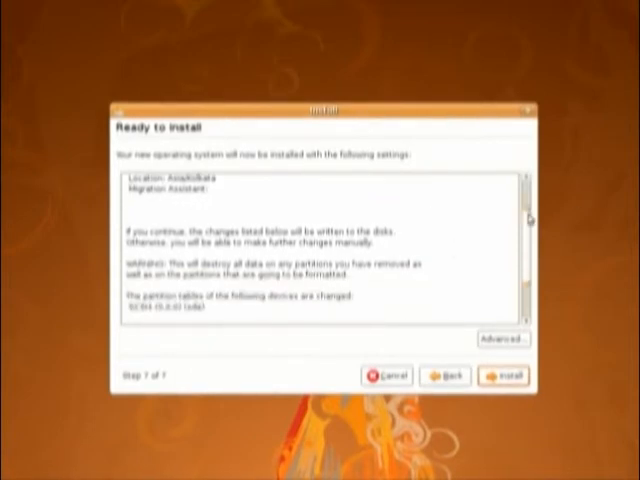
{"action": "scroll", "scroll_direction": "down", "scroll_amount": 3}
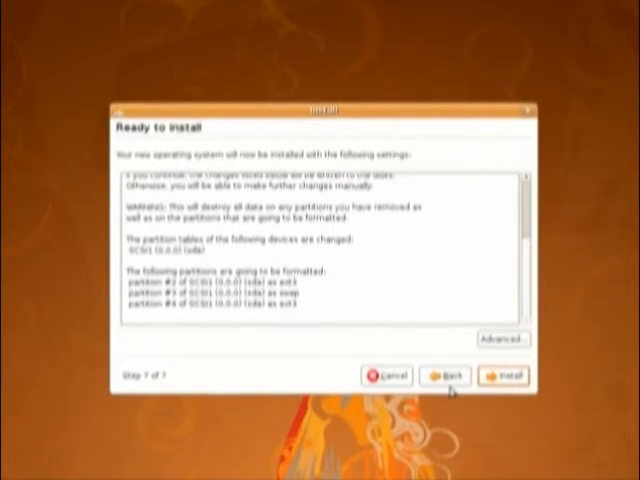
{"action": "left_click", "coordinate": [503, 375]}
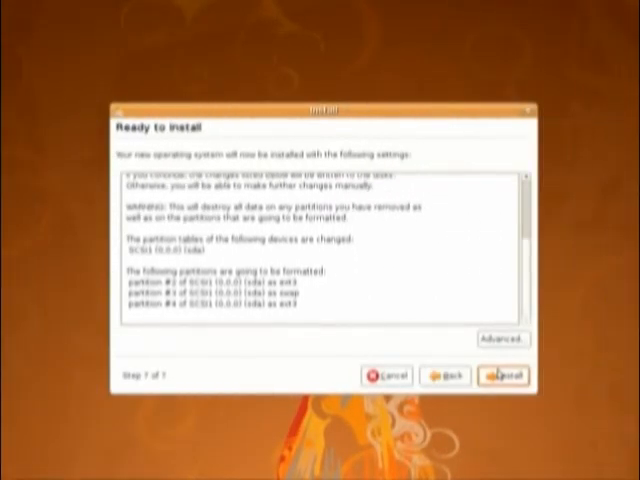
{"action": "left_click", "coordinate": [502, 376]}
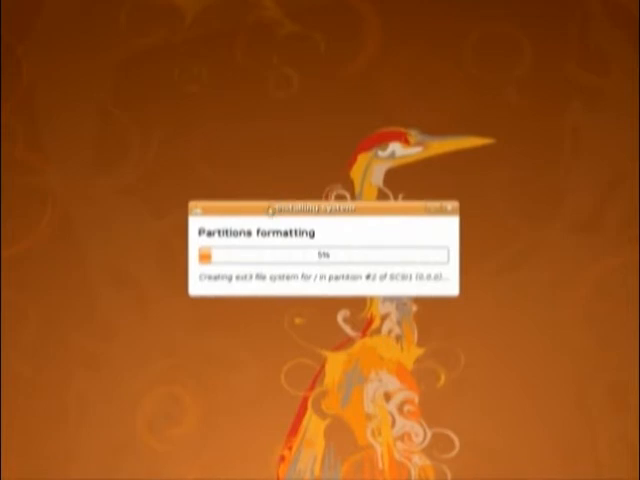
{"action": "mouse_move", "coordinate": [271, 335]}
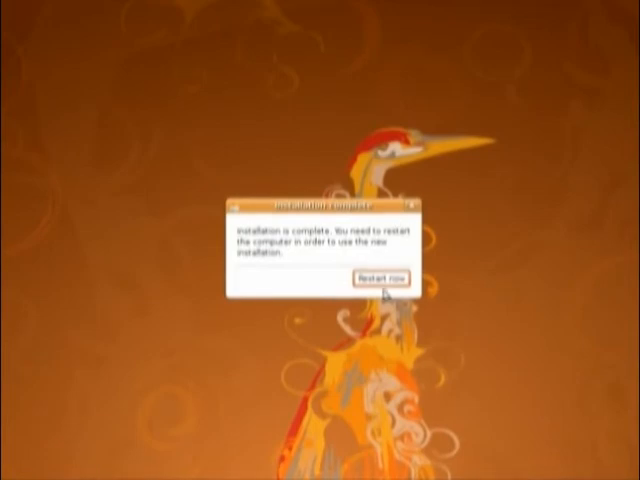
- Restart the computer from the Installation complete dialog to boot the new system
{"action": "left_click", "coordinate": [379, 278]}
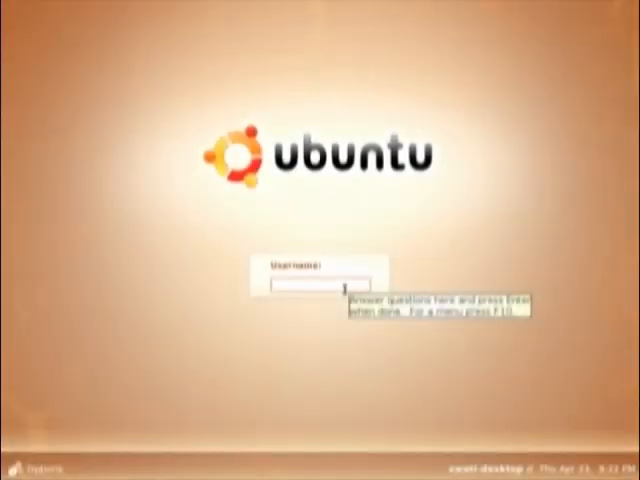
- Enter the username 'swati' at the GDM login screen and briefly view the Options menu
{"action": "type", "text": "swati"}
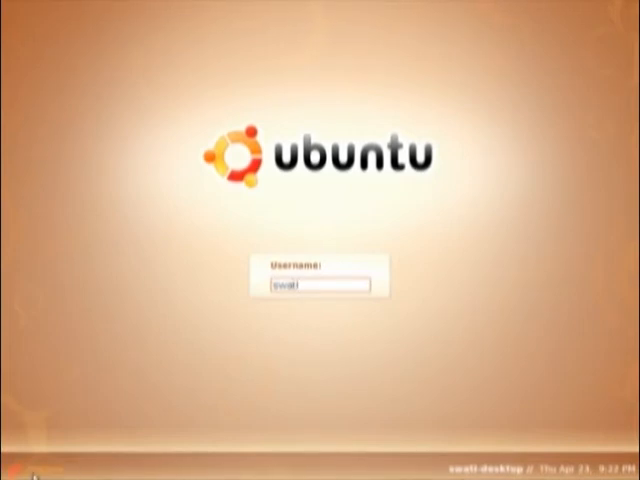
{"action": "left_click", "coordinate": [27, 470]}
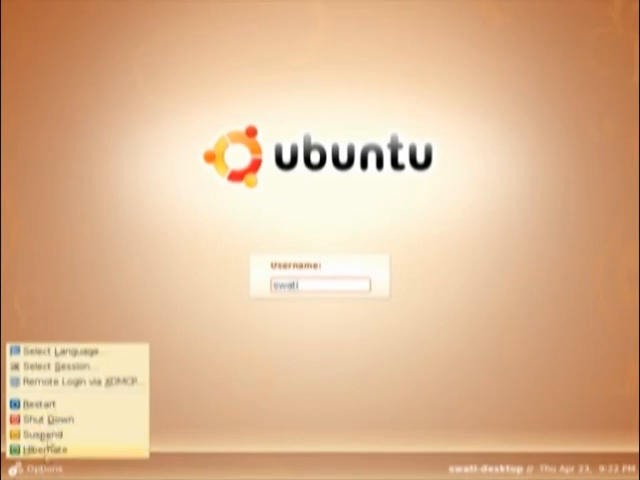
{"action": "left_click", "coordinate": [310, 287]}
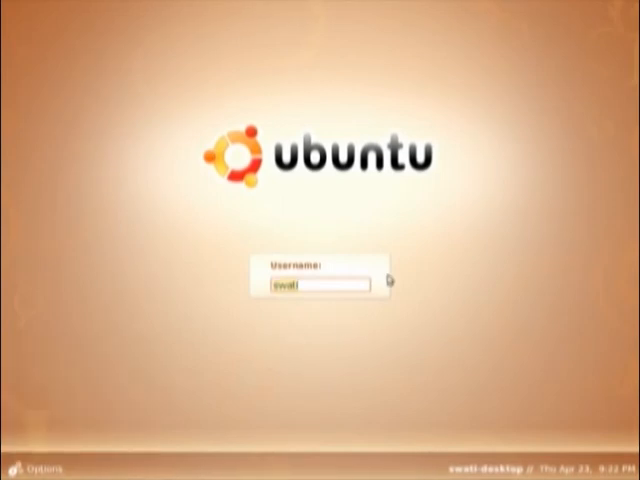